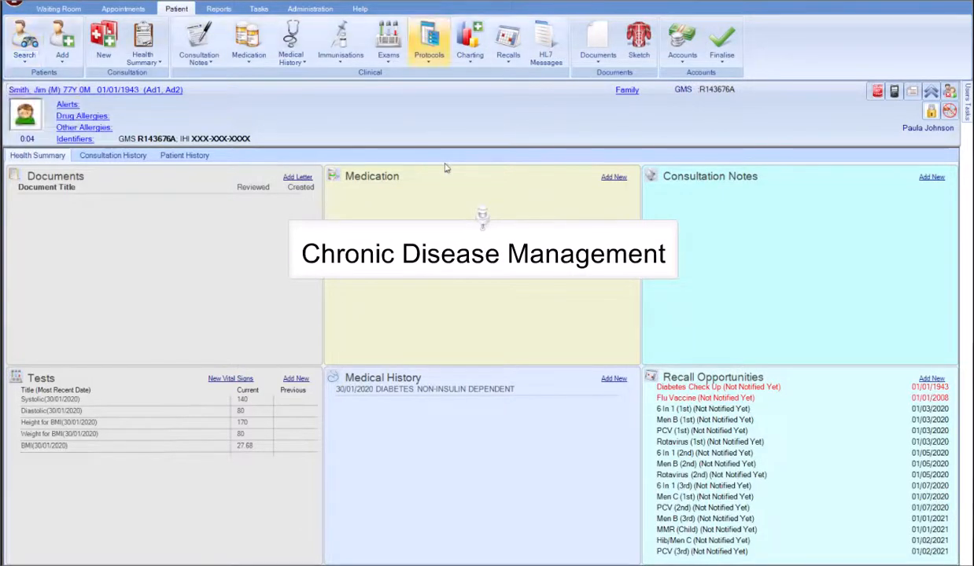
Open the patient's Chronic Disease Management record from the Protocols list
{"action": "left_click", "coordinate": [429, 39]}
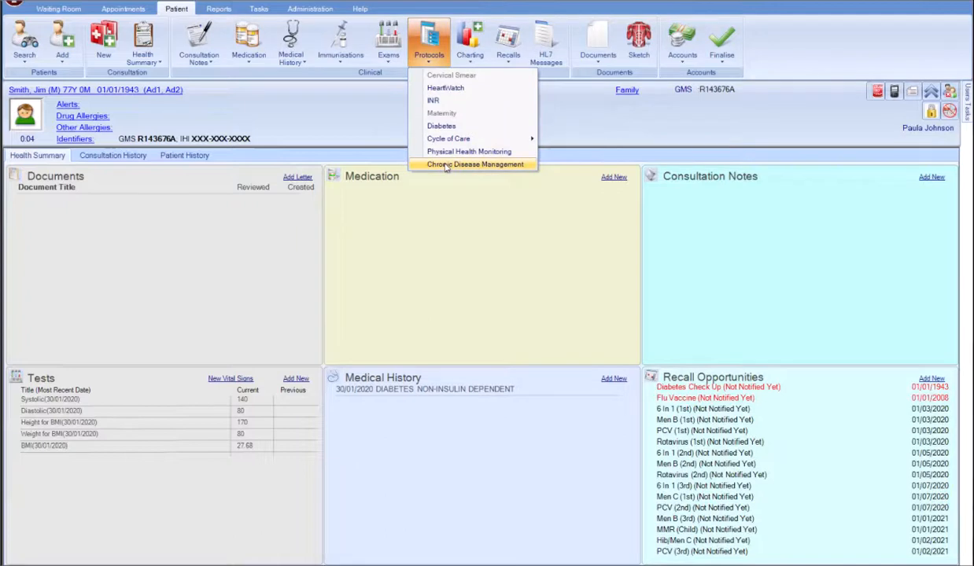
{"action": "left_click", "coordinate": [476, 165]}
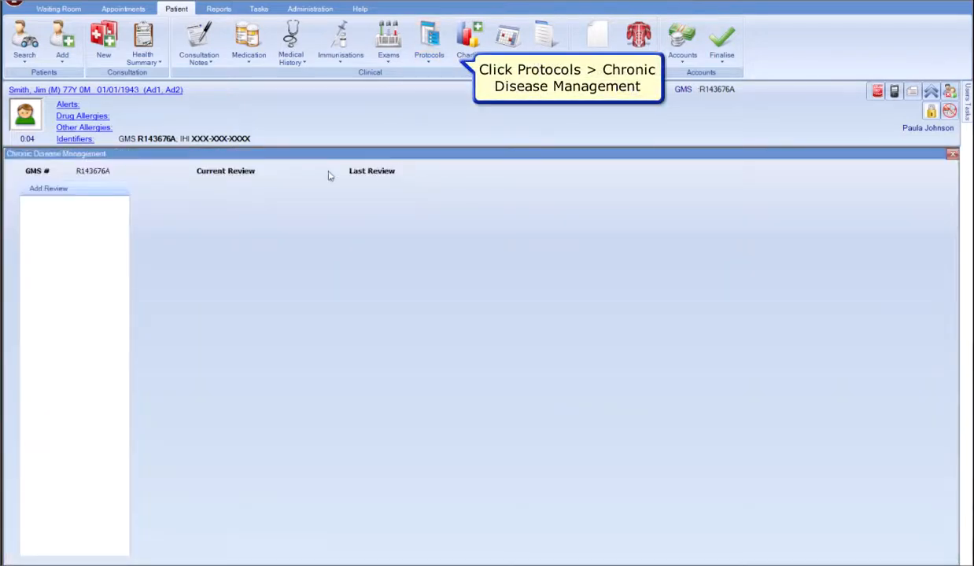
{"action": "mouse_move", "coordinate": [48, 189]}
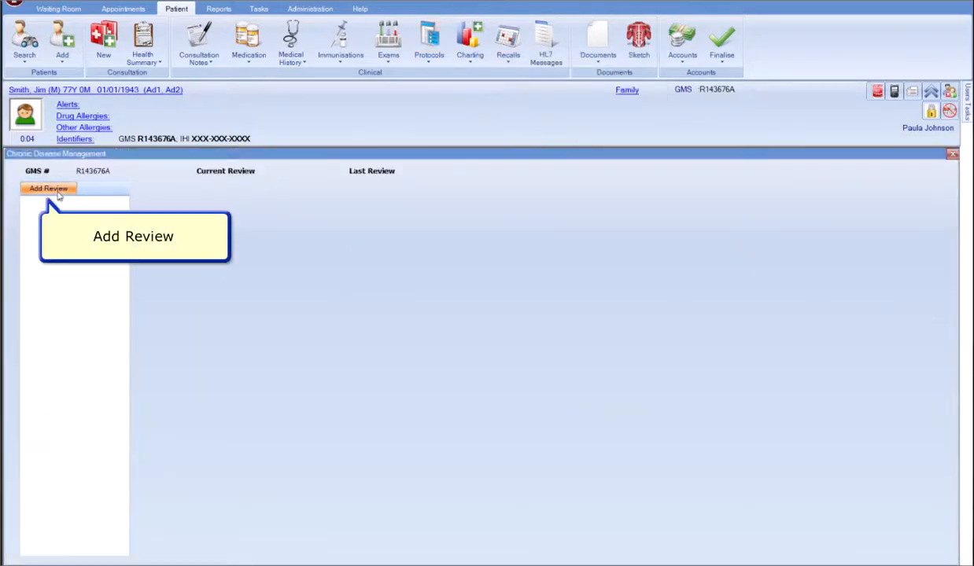
Add a review dated 30/01/2020 registering Diabetes Type 2
{"action": "left_click", "coordinate": [48, 188]}
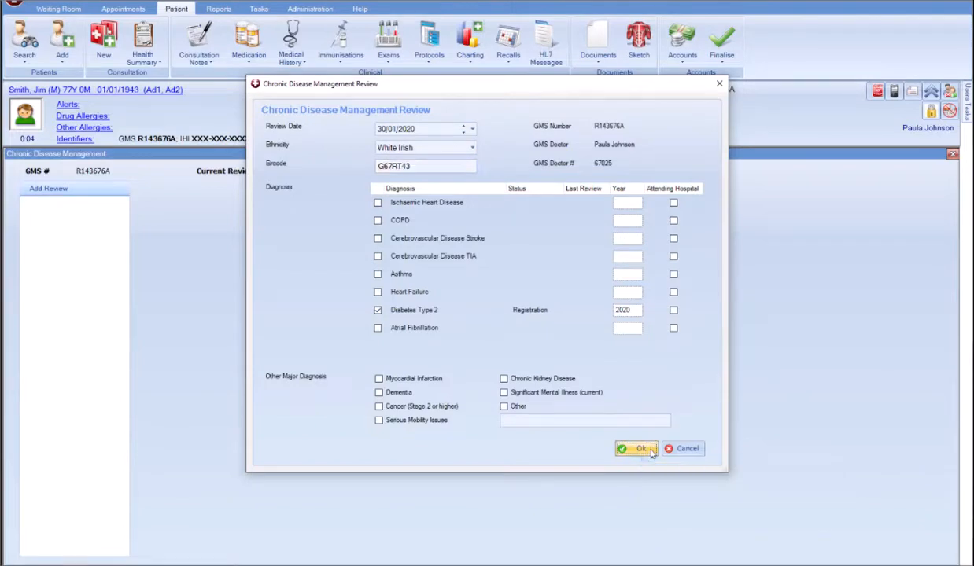
{"action": "left_click", "coordinate": [635, 449]}
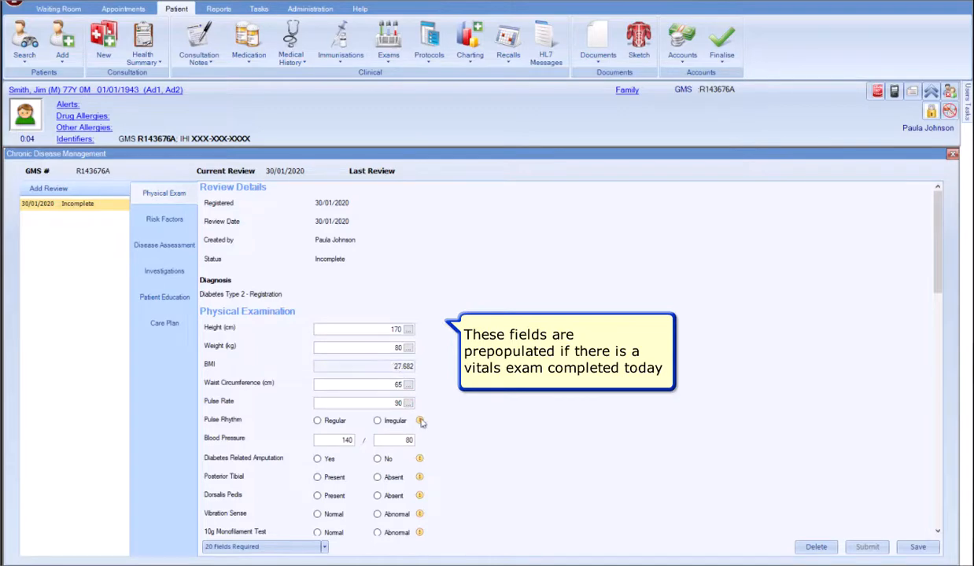
Go through Physical Exam and Risk Factors and set Smoking Status to Never
{"action": "scroll", "scroll_direction": "down", "scroll_amount": 3}
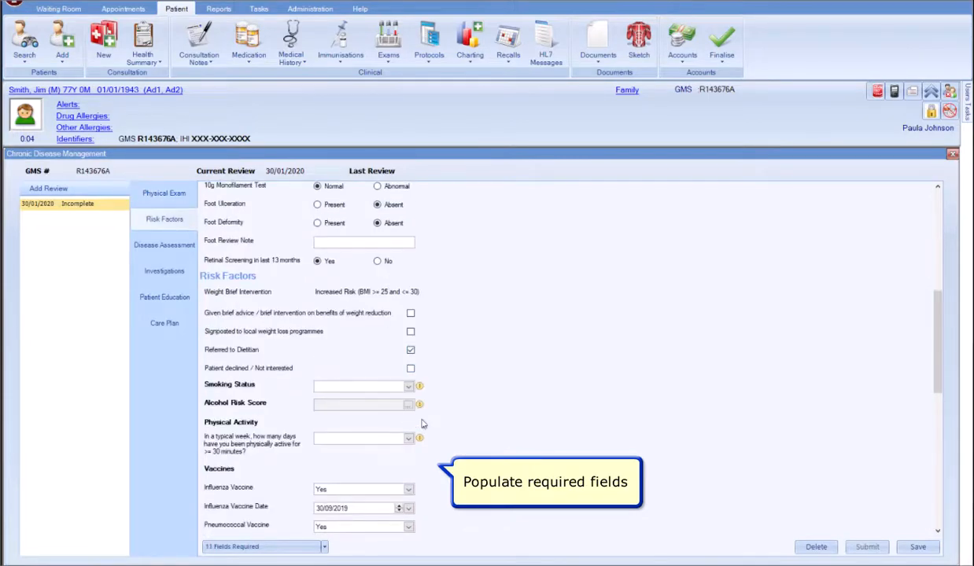
{"action": "left_click", "coordinate": [362, 385]}
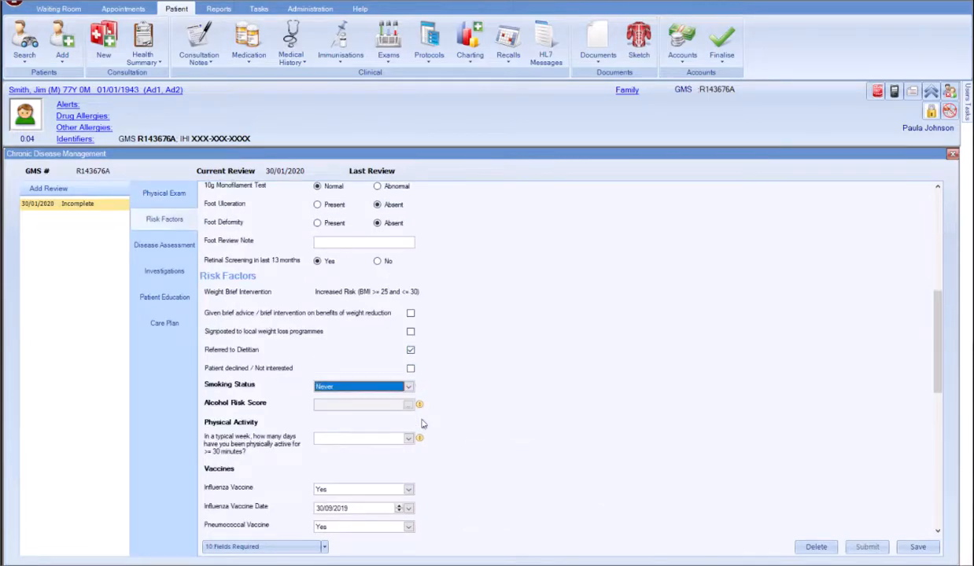
{"action": "mouse_move", "coordinate": [407, 404]}
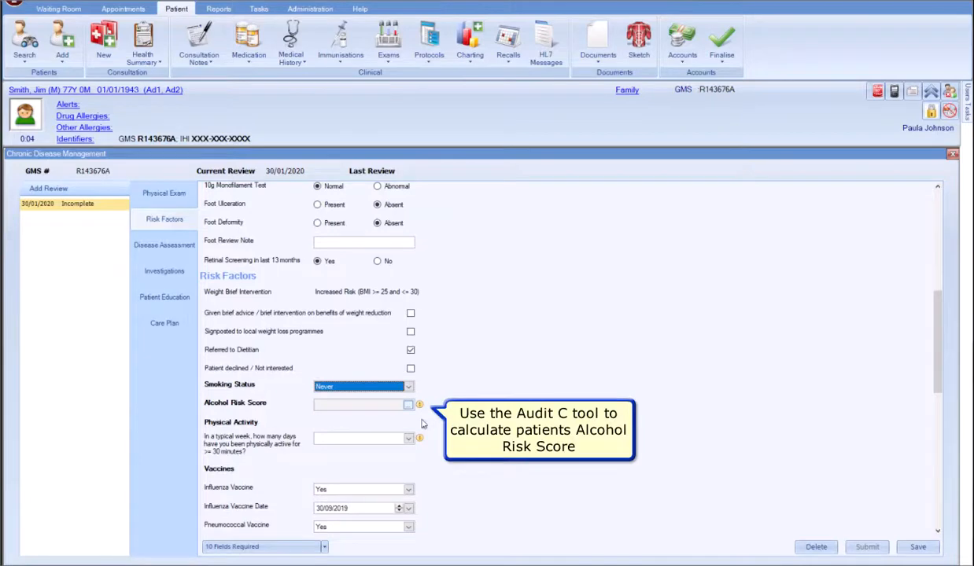
In the AUDIT-C tool, answer drinking frequency and typical-day drinks questions
{"action": "left_click", "coordinate": [408, 403]}
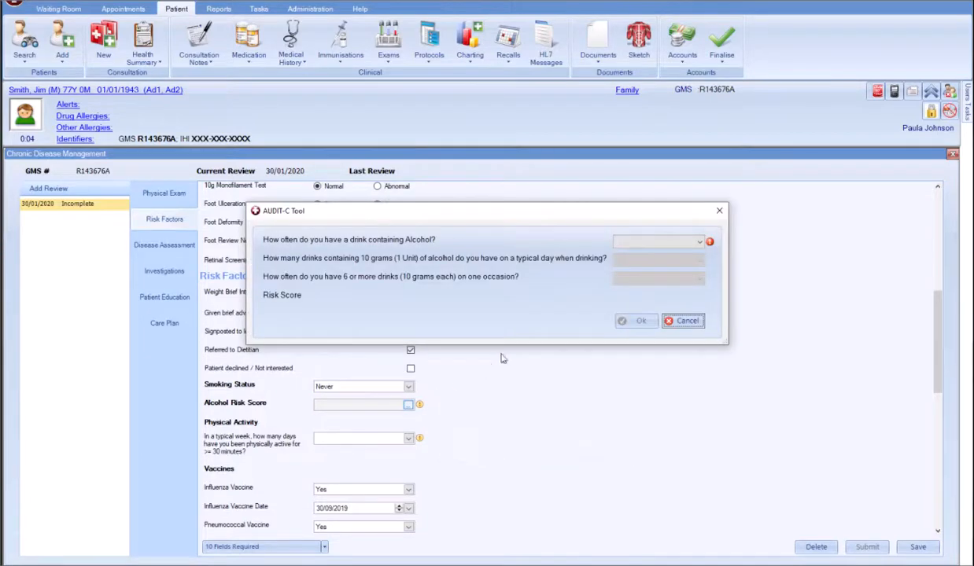
{"action": "left_click", "coordinate": [657, 241]}
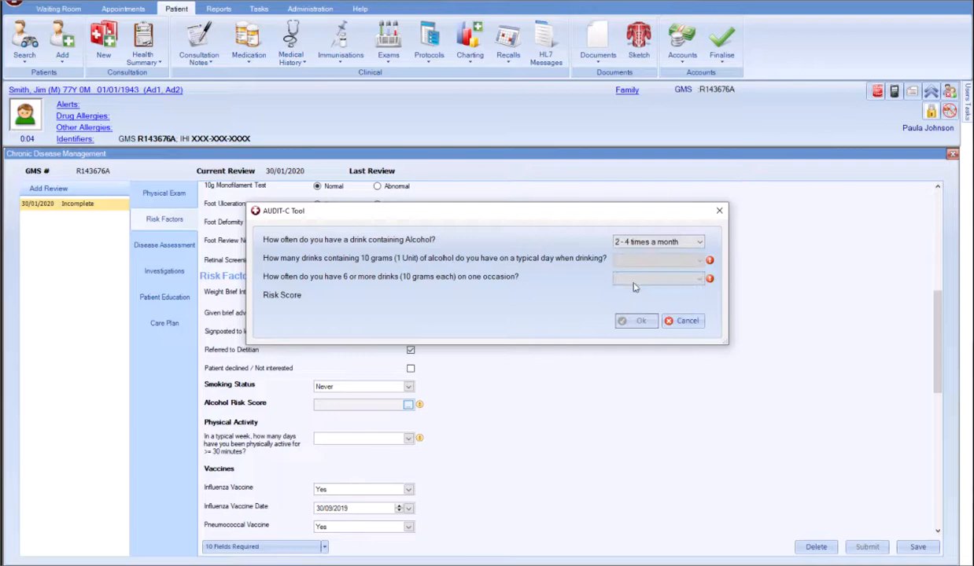
{"action": "left_click", "coordinate": [699, 278]}
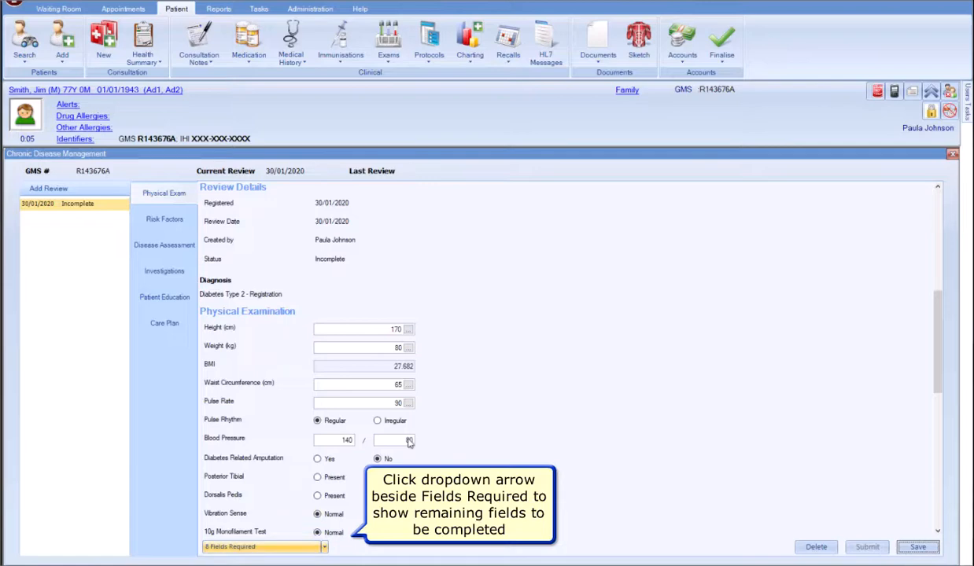
View the remaining required fields list, then go to the Disease Assessment section
{"action": "left_click", "coordinate": [324, 547]}
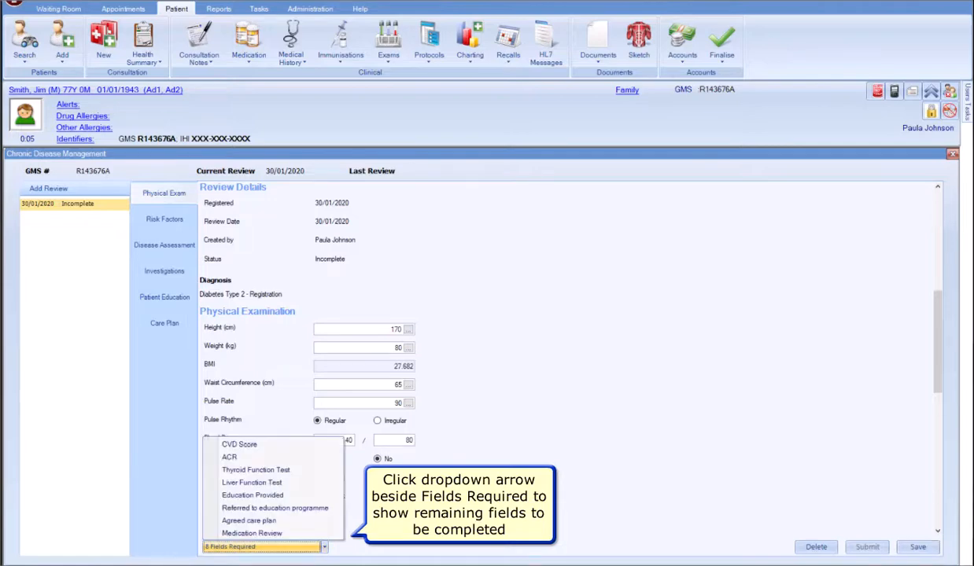
{"action": "left_click", "coordinate": [324, 547]}
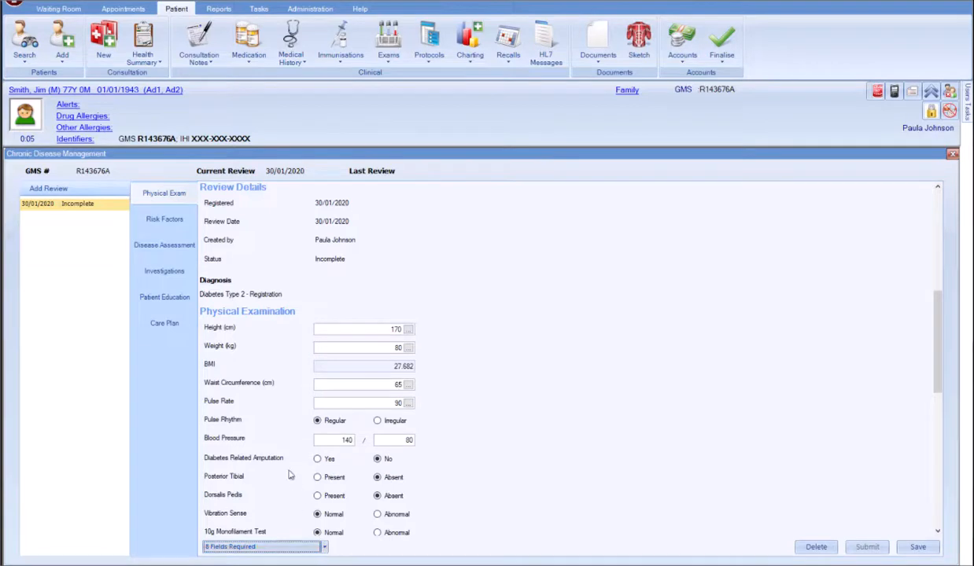
{"action": "mouse_move", "coordinate": [165, 270]}
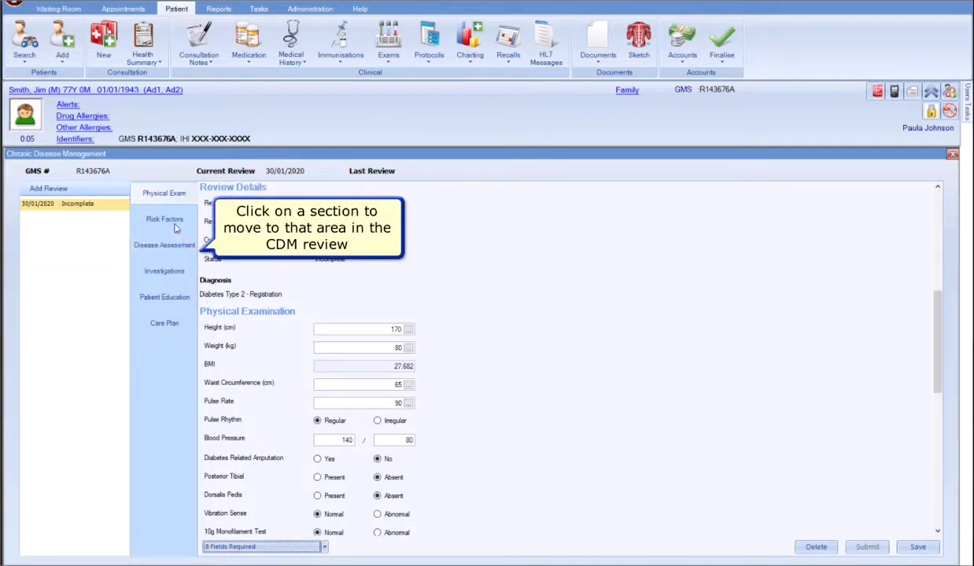
{"action": "left_click", "coordinate": [163, 244]}
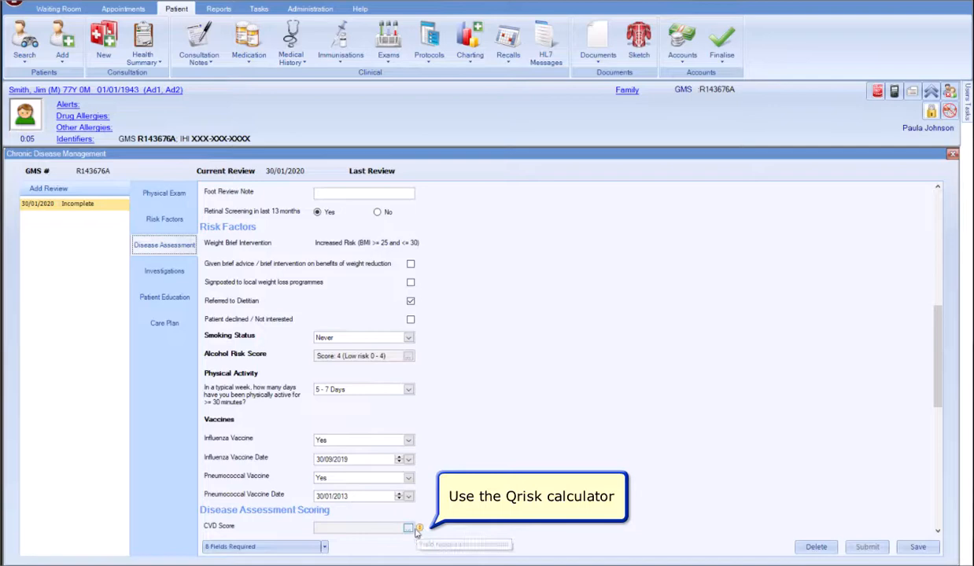
Run the QRISK v3 calculator, answering the rheumatoid arthritis question, for a CVD score of 35.059
{"action": "left_click", "coordinate": [419, 528]}
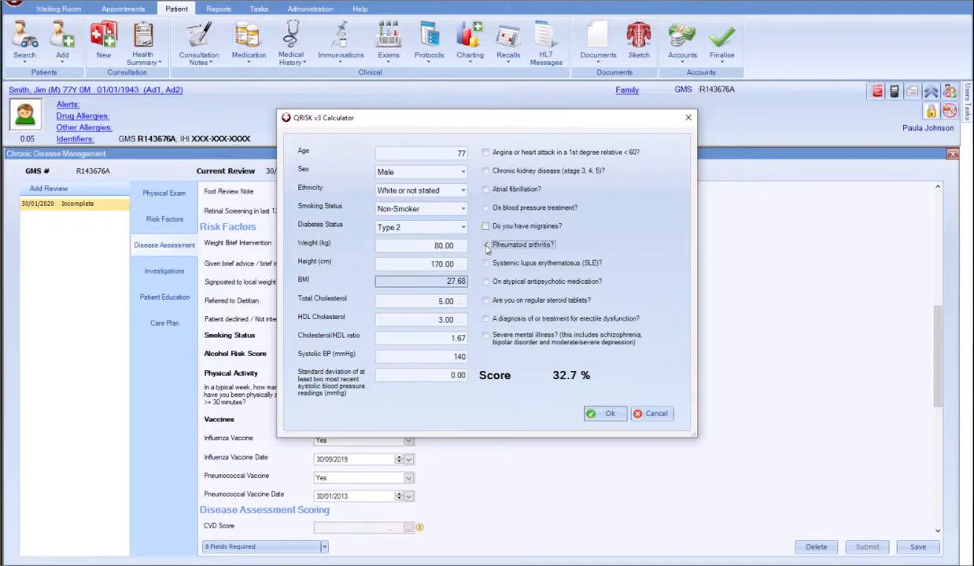
{"action": "left_click", "coordinate": [605, 414]}
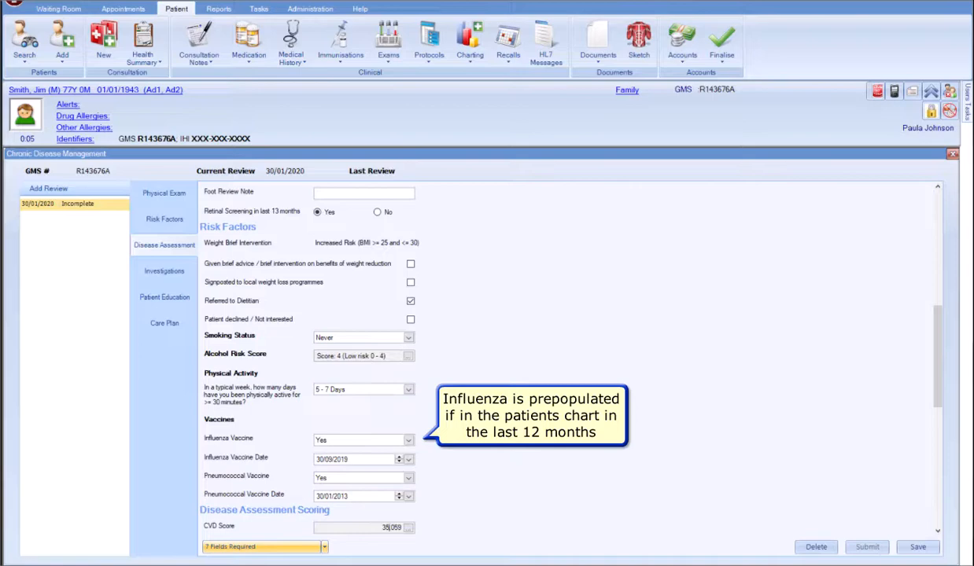
Record in Patient Education that the GP provided education
{"action": "scroll", "scroll_direction": "down", "scroll_amount": 3}
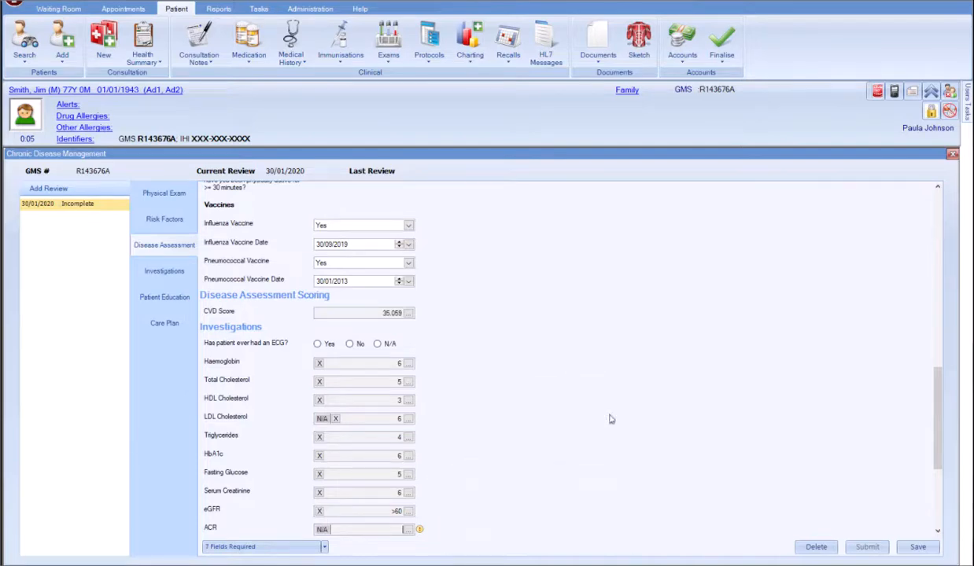
{"action": "mouse_move", "coordinate": [323, 529]}
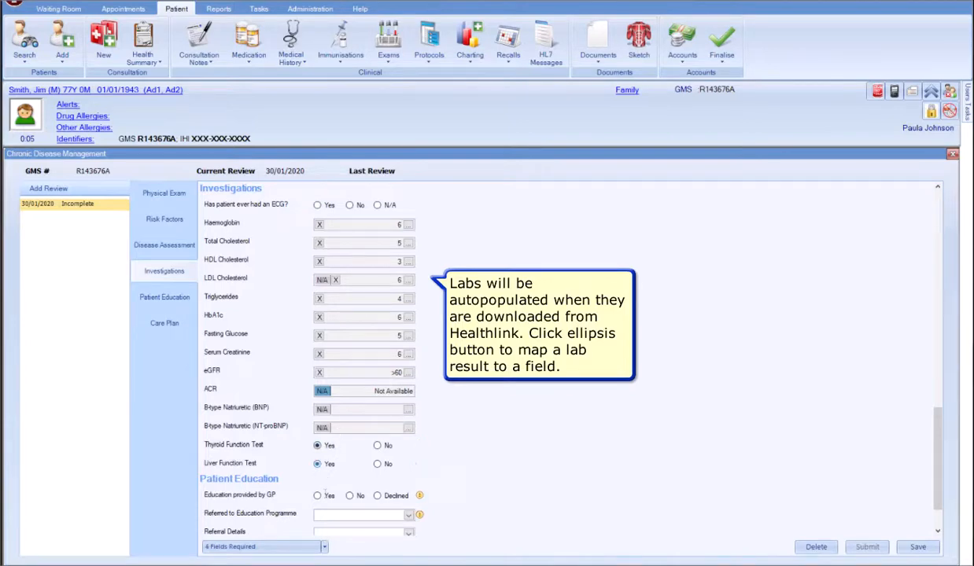
{"action": "left_click", "coordinate": [317, 496]}
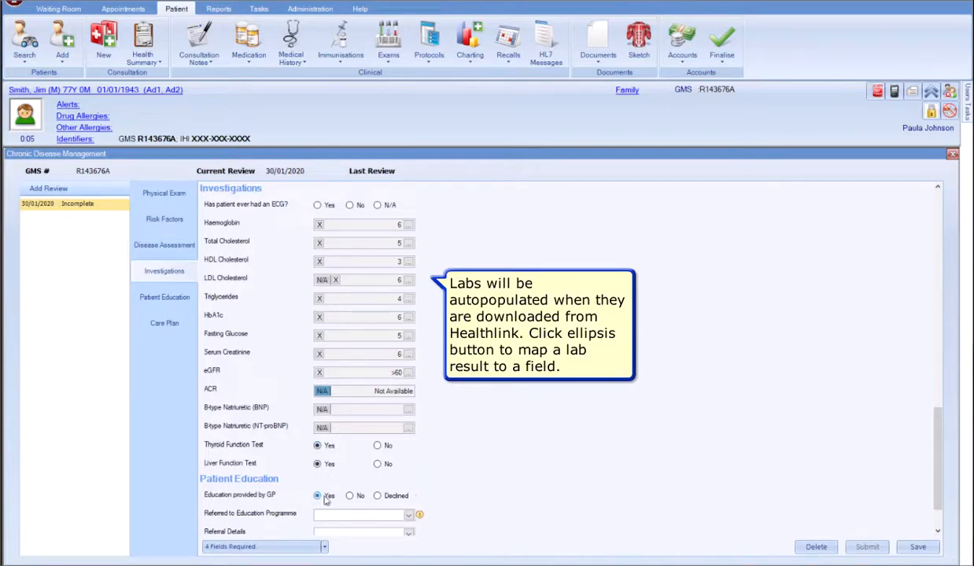
{"action": "left_click", "coordinate": [317, 496]}
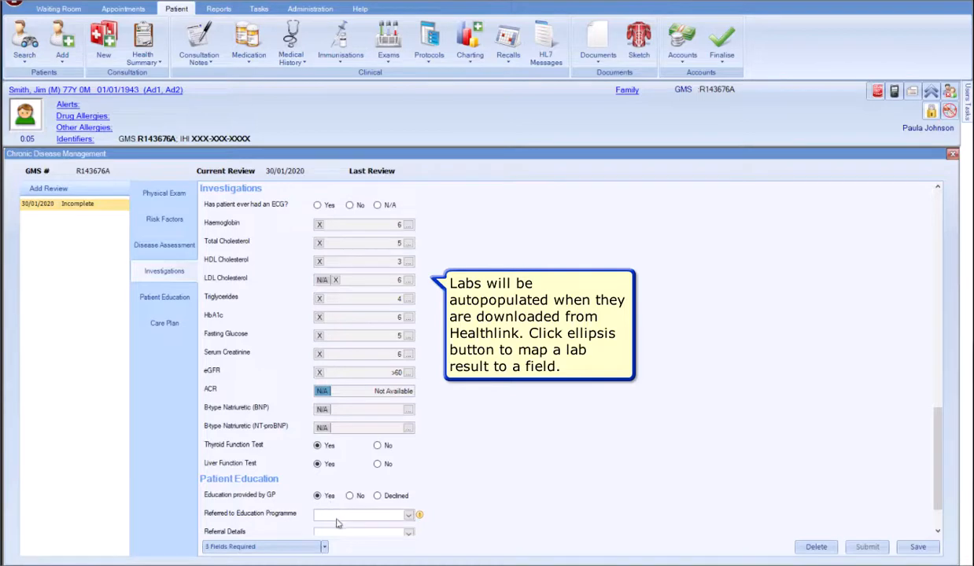
Set Referred to Education Programme to Yes with details 'Referred Previously'
{"action": "left_click", "coordinate": [408, 514]}
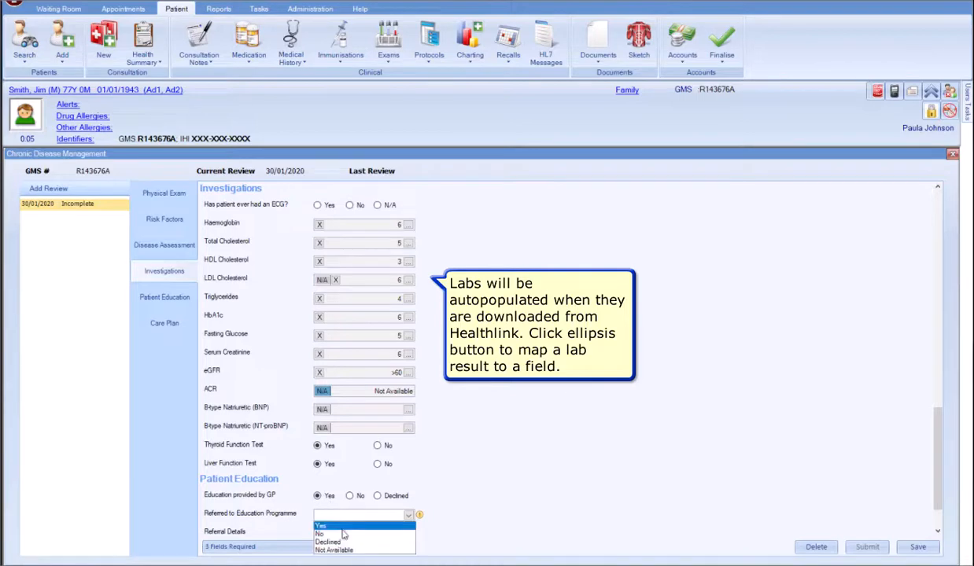
{"action": "left_click", "coordinate": [321, 525]}
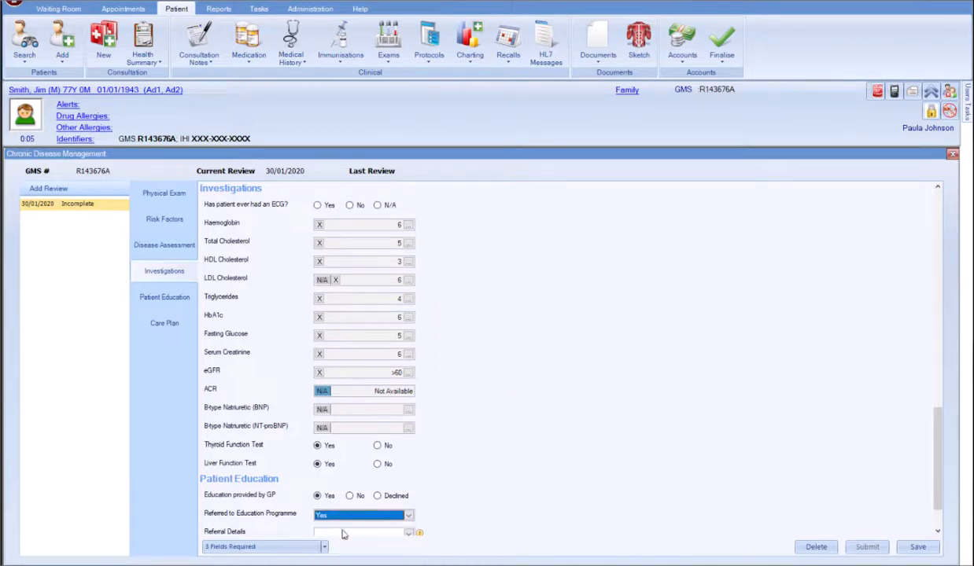
{"action": "scroll", "scroll_direction": "down", "scroll_amount": 3}
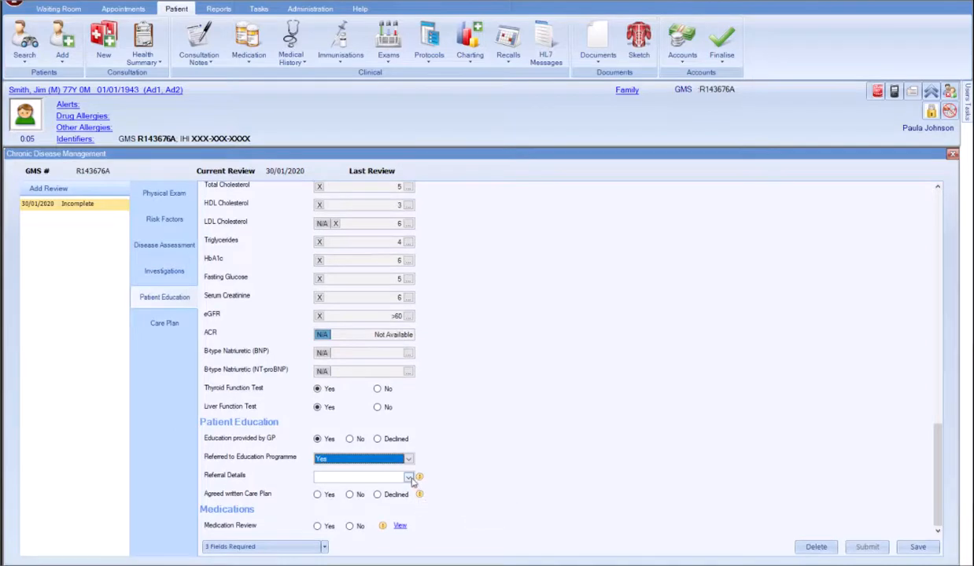
{"action": "left_click", "coordinate": [409, 477]}
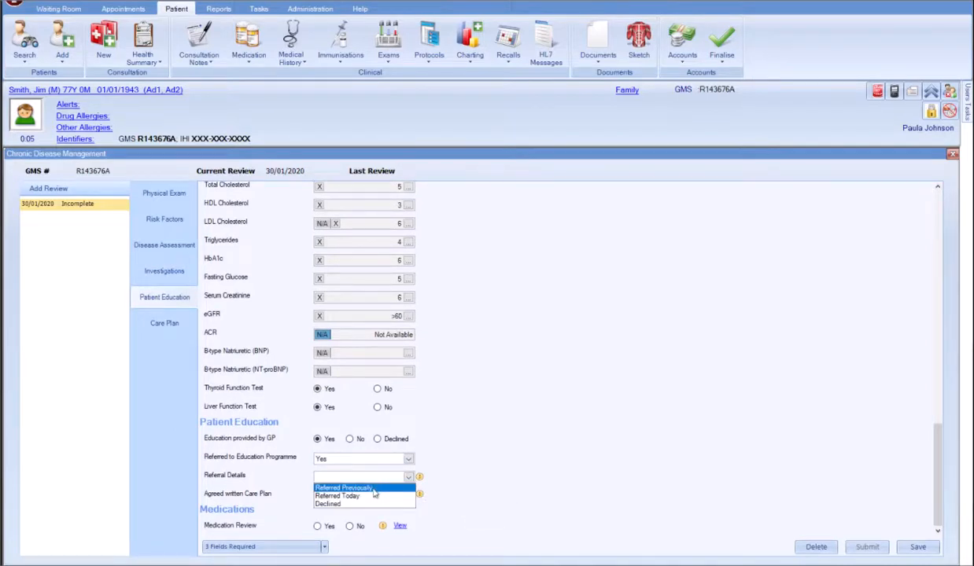
{"action": "left_click", "coordinate": [344, 488]}
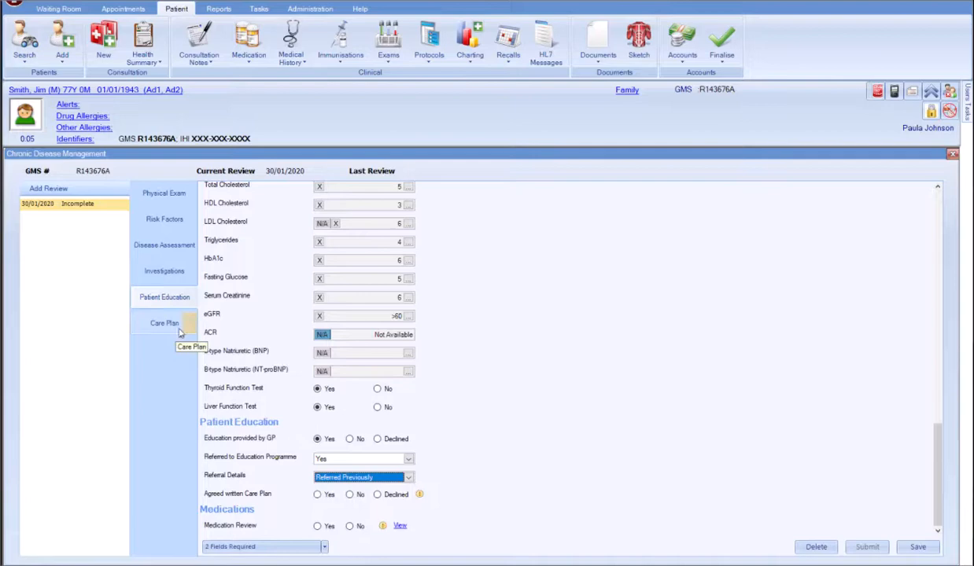
{"action": "left_click", "coordinate": [163, 323]}
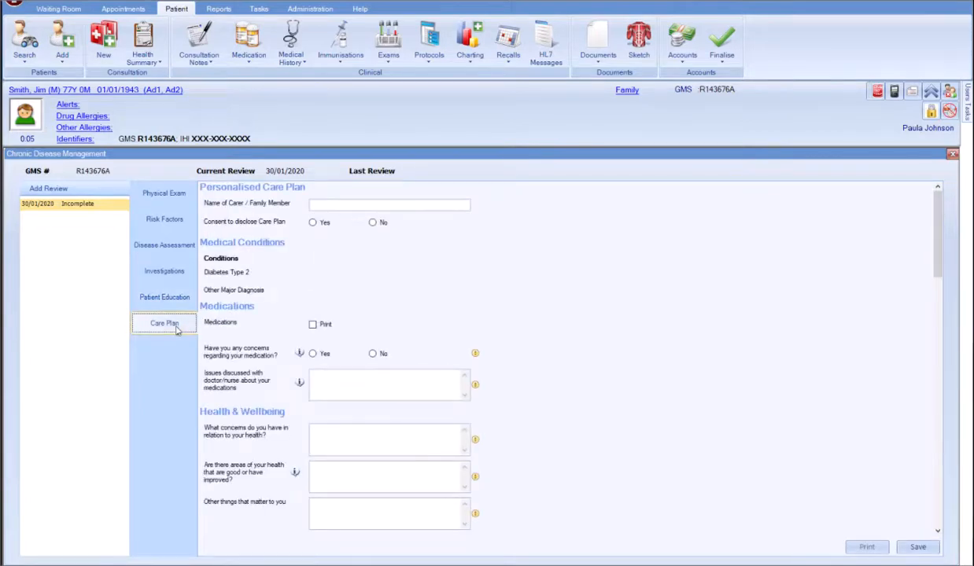
{"action": "left_click", "coordinate": [164, 323]}
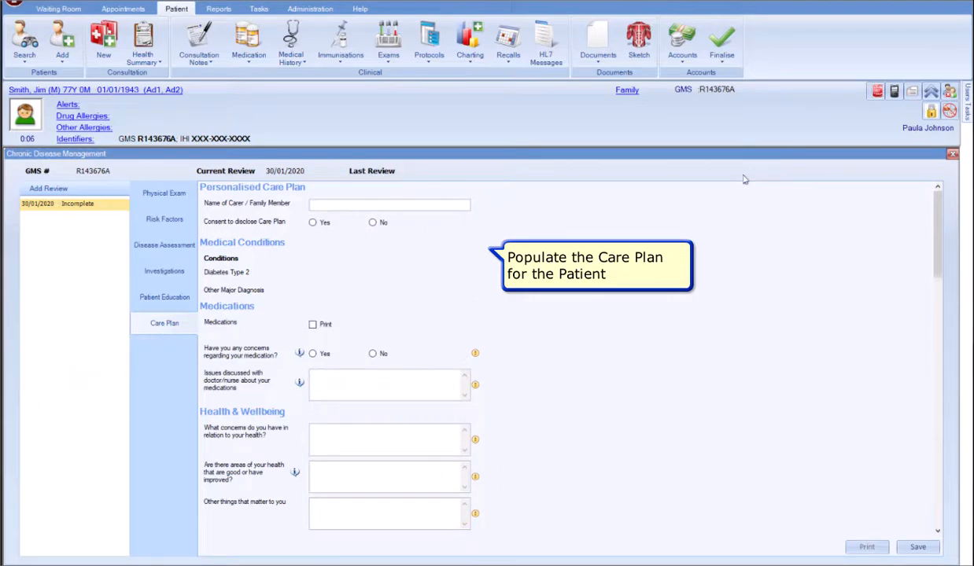
{"action": "type", "text": "Jenny Smith (Daughter)"}
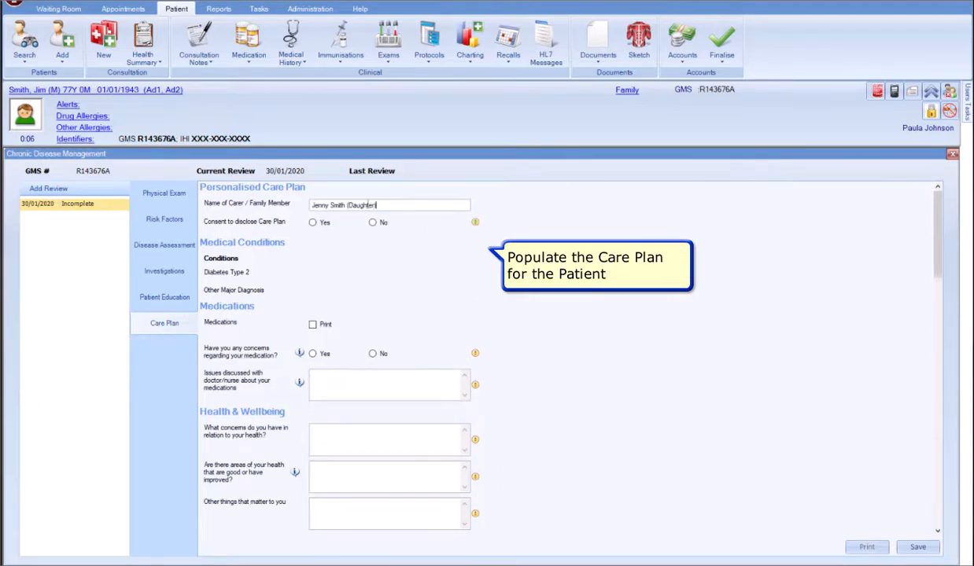
{"action": "left_click", "coordinate": [312, 222]}
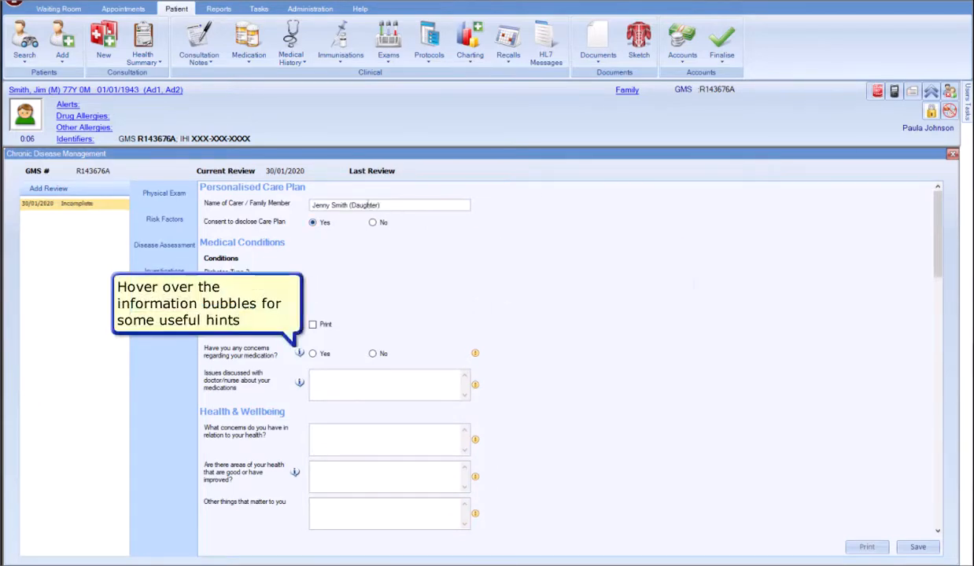
Answer No to medication concerns and note the medication review, health worries and eating goal
{"action": "left_click", "coordinate": [372, 353]}
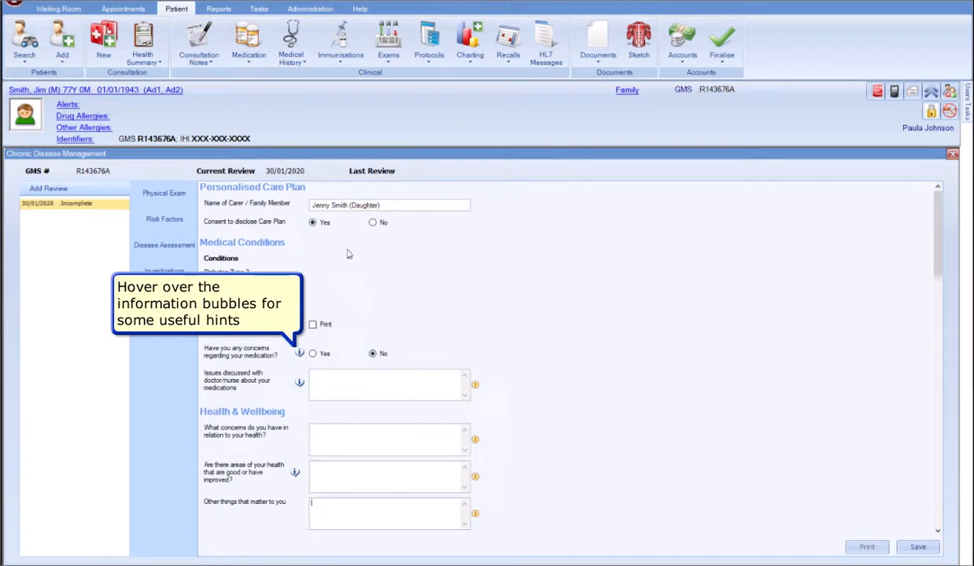
{"action": "mouse_move", "coordinate": [300, 355]}
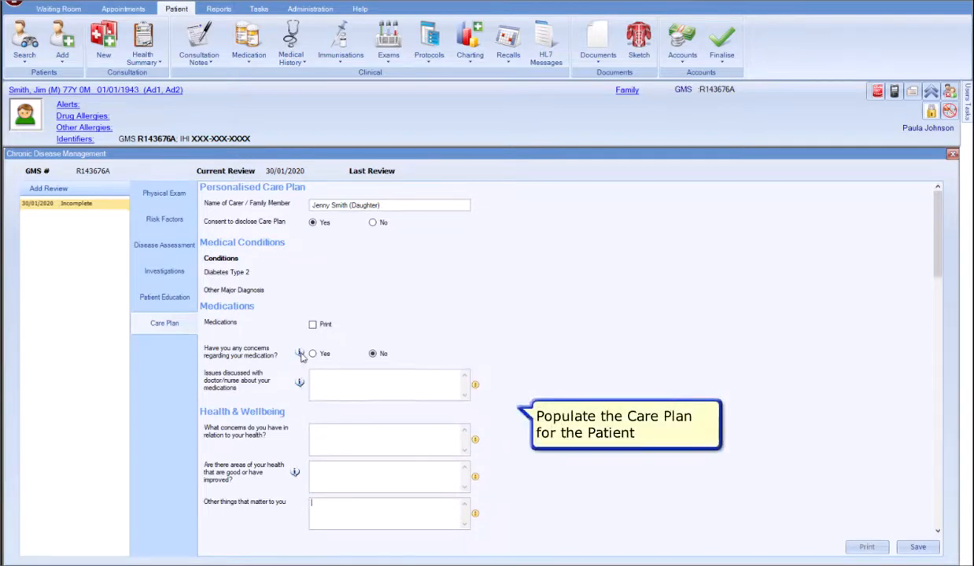
{"action": "mouse_move", "coordinate": [300, 383]}
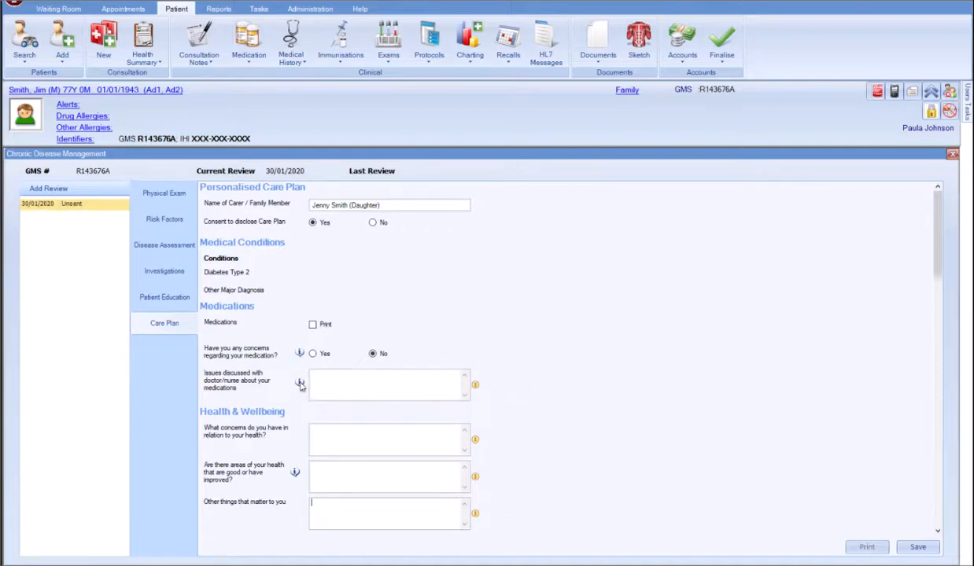
{"action": "type", "text": "Reviewed how he is taking his medications to ensure they are taken at the correct time of the day and with food."}
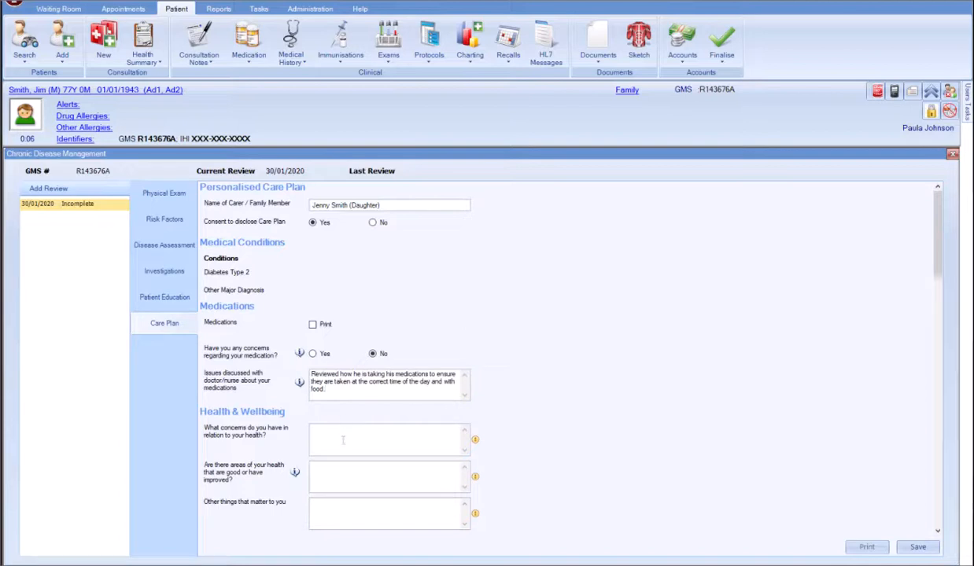
{"action": "type", "text": "Worried about health deteriorating"}
{"action": "type", "text": "He would like to try to eat more healthy"}
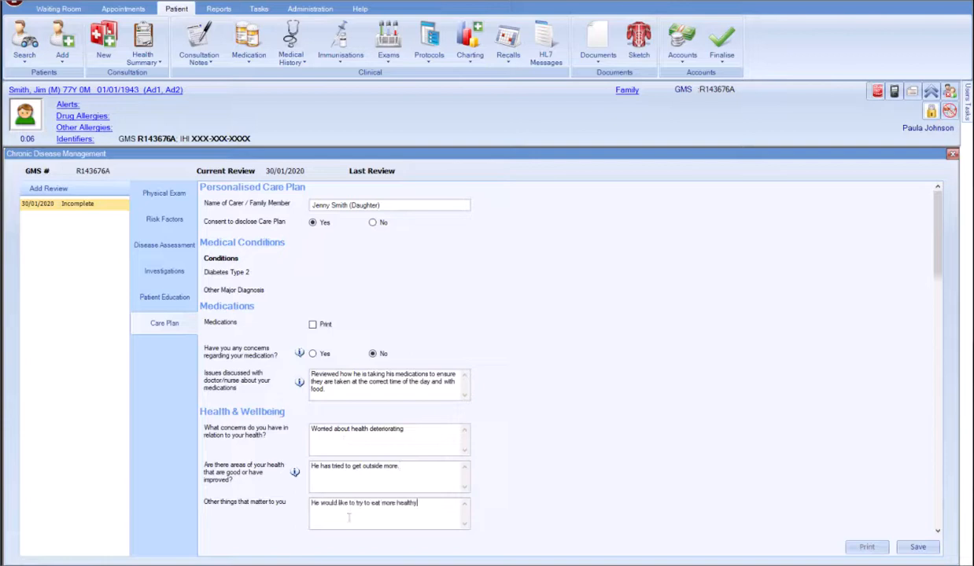
{"action": "type", "text": "foods"}
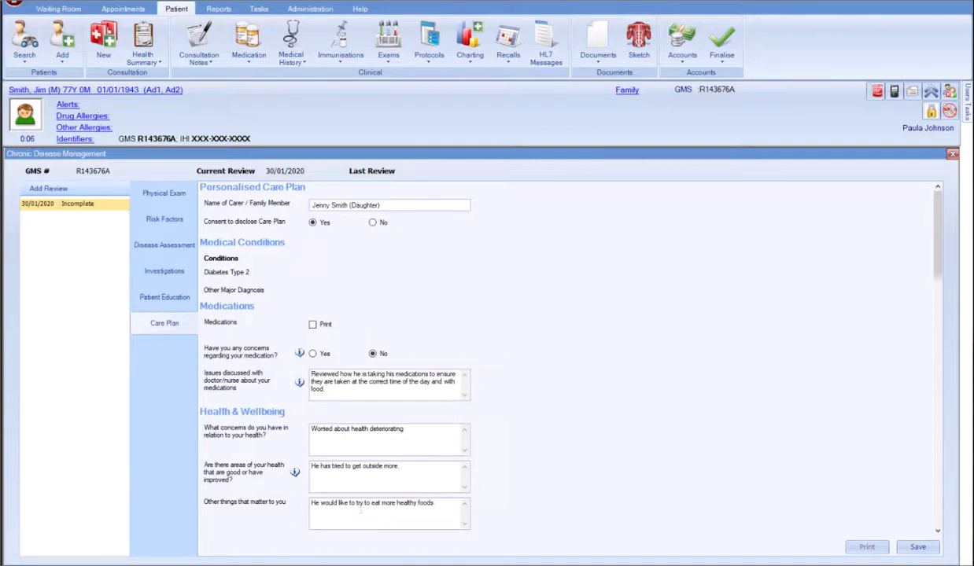
{"action": "scroll", "scroll_direction": "down", "scroll_amount": 3}
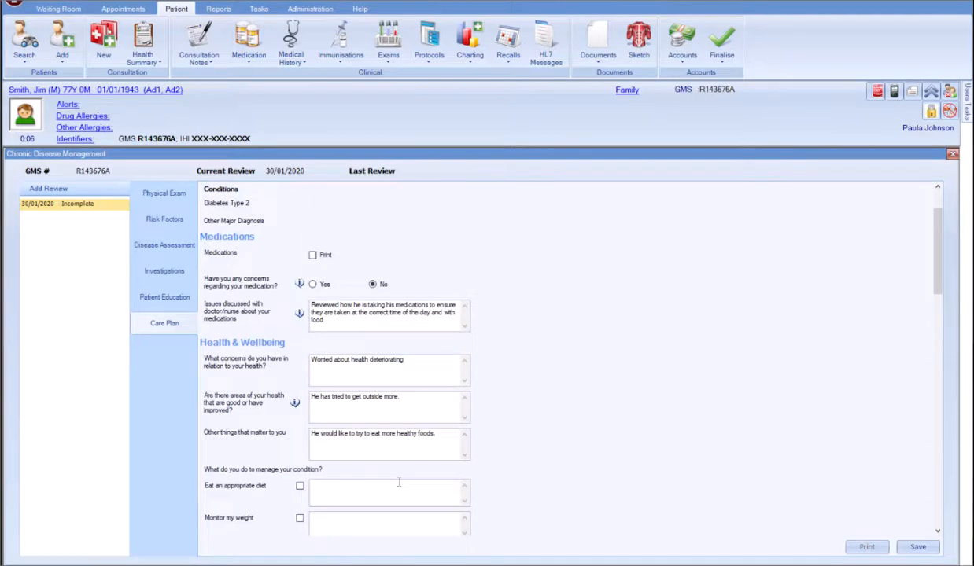
Enter the future goals and plans, including 'Walk to the shops.'
{"action": "scroll", "scroll_direction": "down", "scroll_amount": 3}
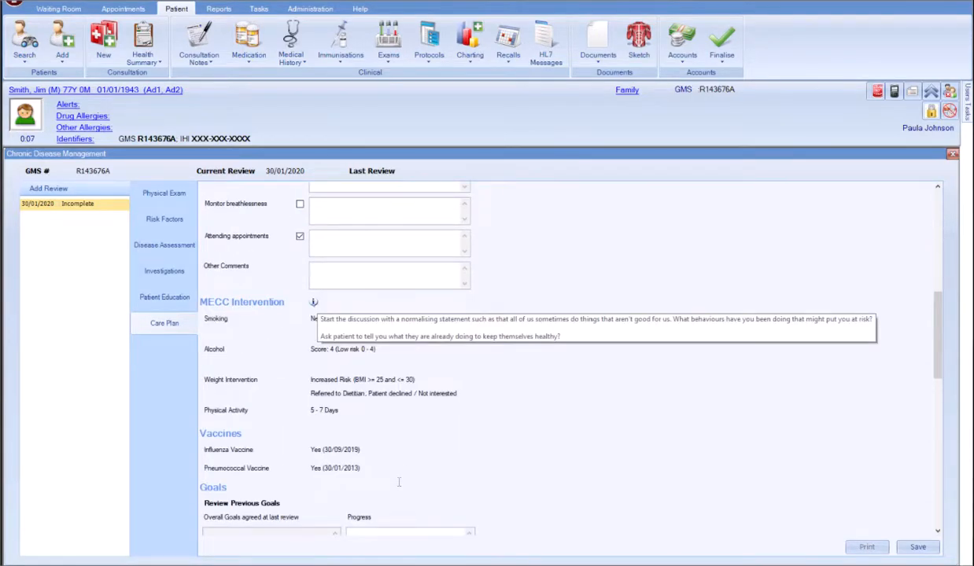
{"action": "mouse_move", "coordinate": [344, 356]}
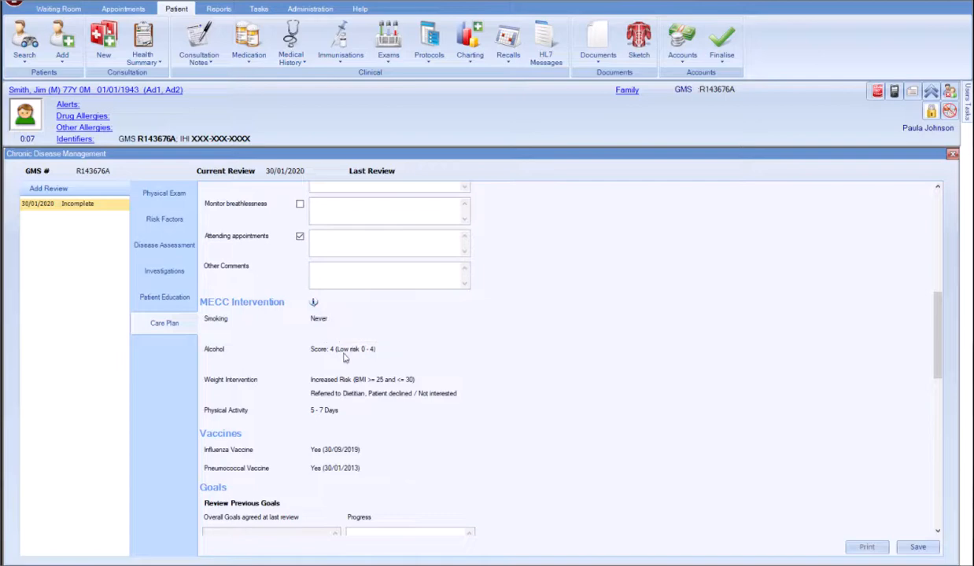
{"action": "scroll", "scroll_direction": "down", "scroll_amount": 3}
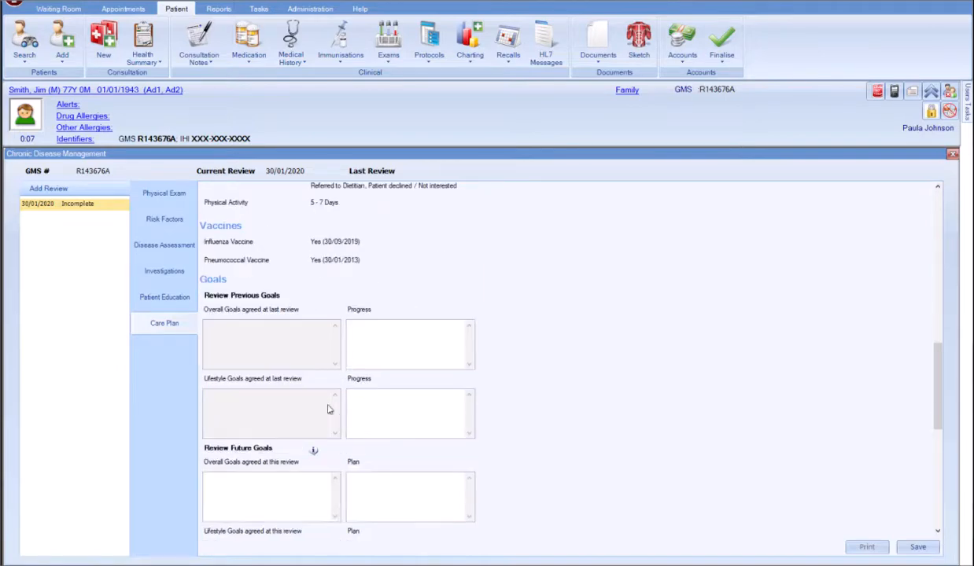
{"action": "mouse_move", "coordinate": [313, 450]}
{"action": "type", "text": "He will exercise more to try to lower his weight."}
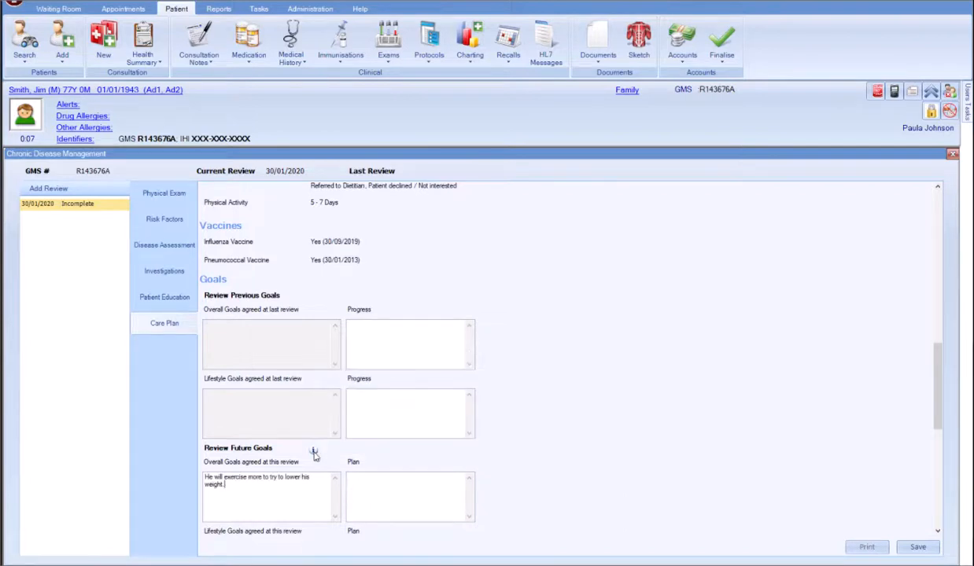
{"action": "type", "text": "Walk to the shops."}
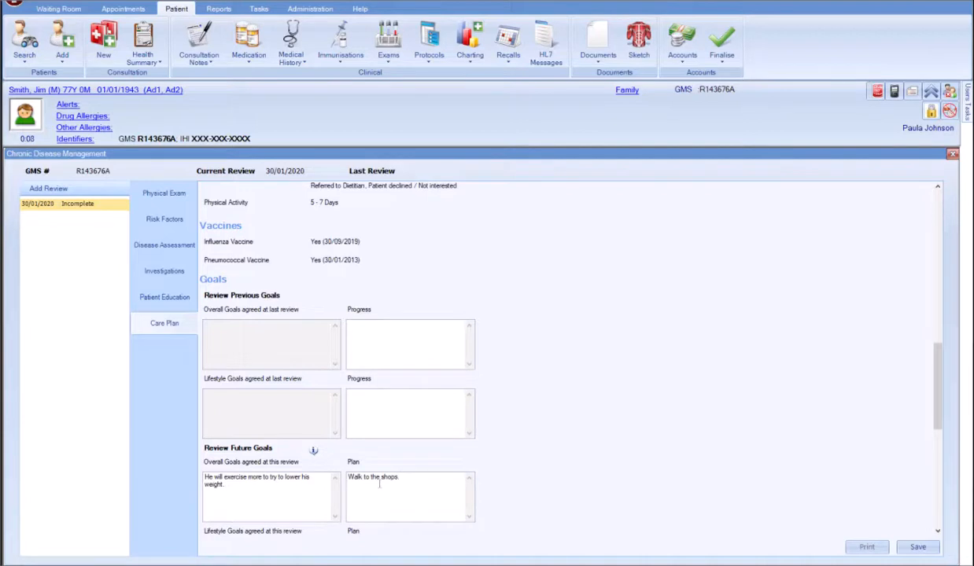
{"action": "scroll", "scroll_direction": "down", "scroll_amount": 3}
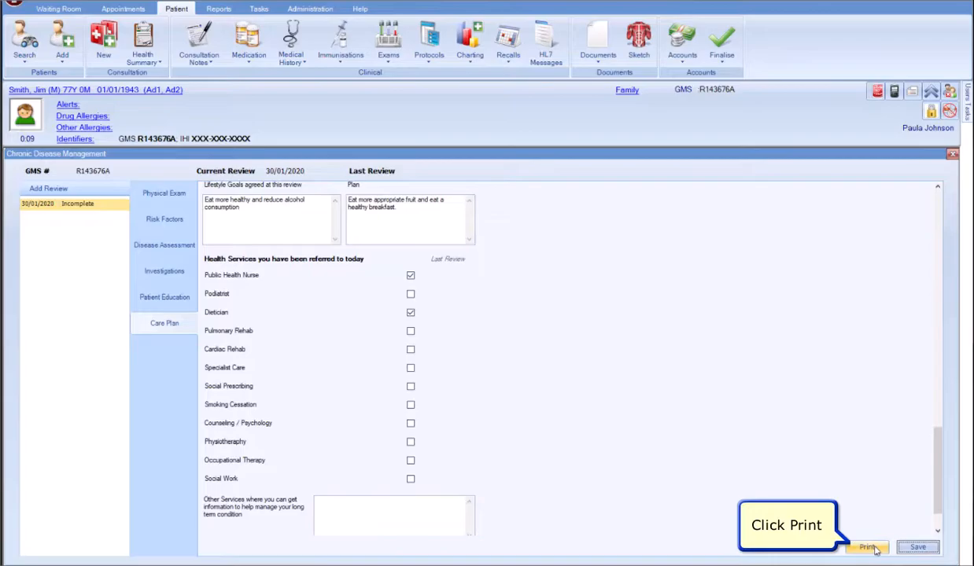
Print the personalised care plan
{"action": "left_click", "coordinate": [866, 546]}
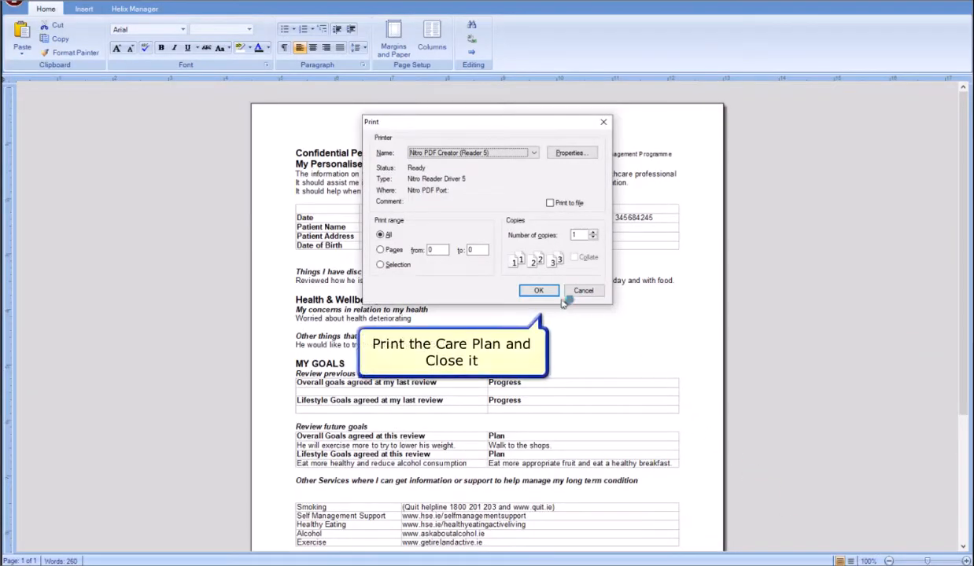
{"action": "left_click", "coordinate": [539, 290]}
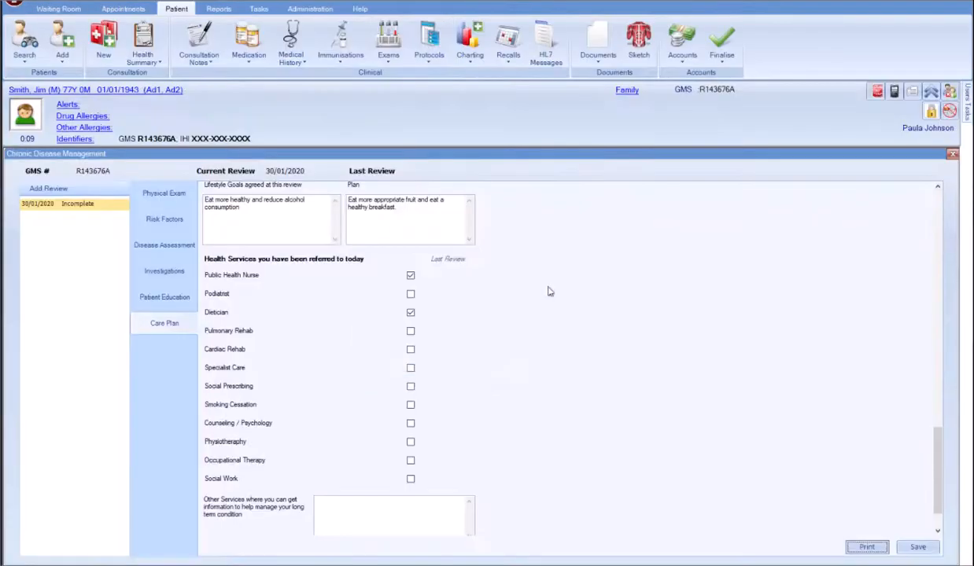
{"action": "left_click", "coordinate": [164, 297]}
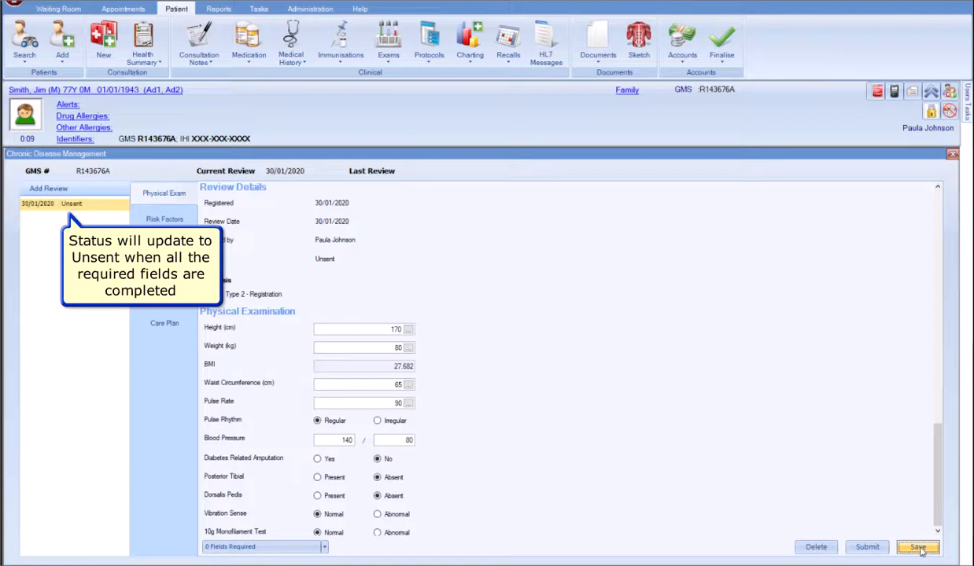
Save and submit the review, then check and close HL7 test results under Administration
{"action": "left_click", "coordinate": [917, 547]}
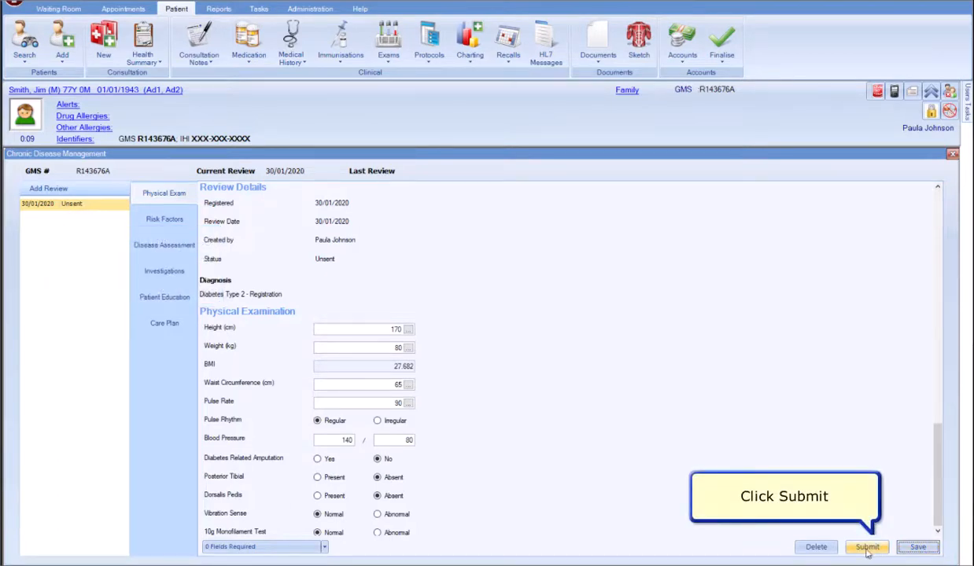
{"action": "left_click", "coordinate": [867, 547]}
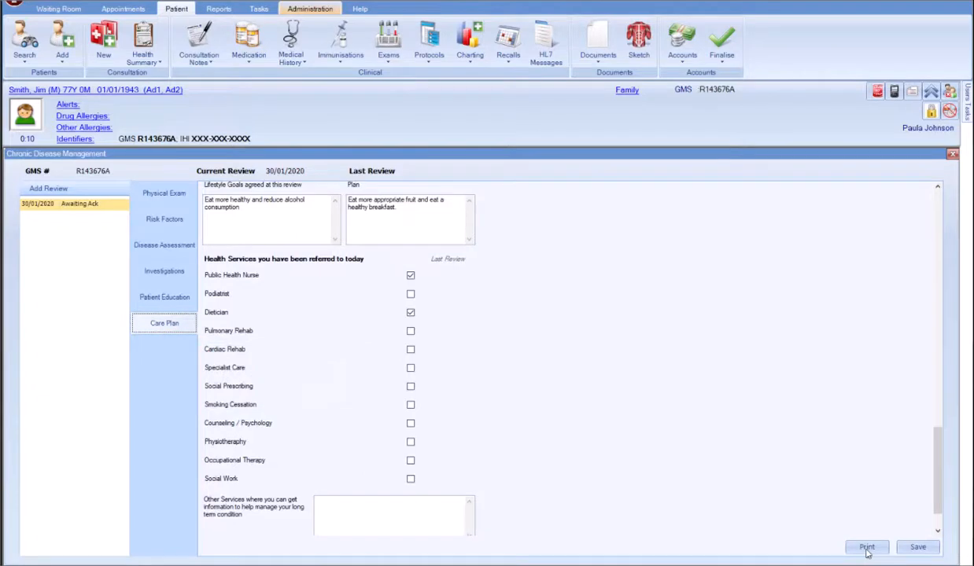
{"action": "left_click", "coordinate": [309, 9]}
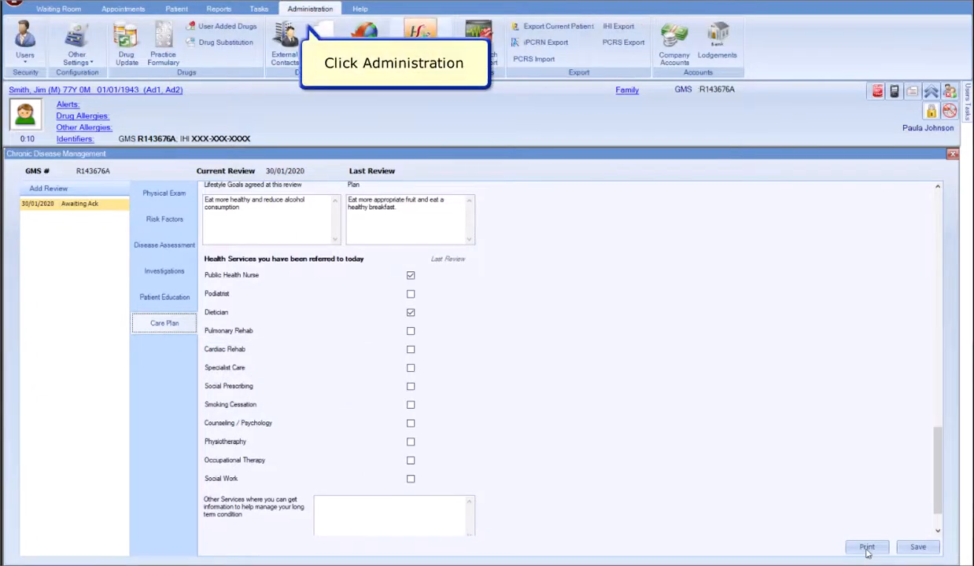
{"action": "left_click", "coordinate": [418, 43]}
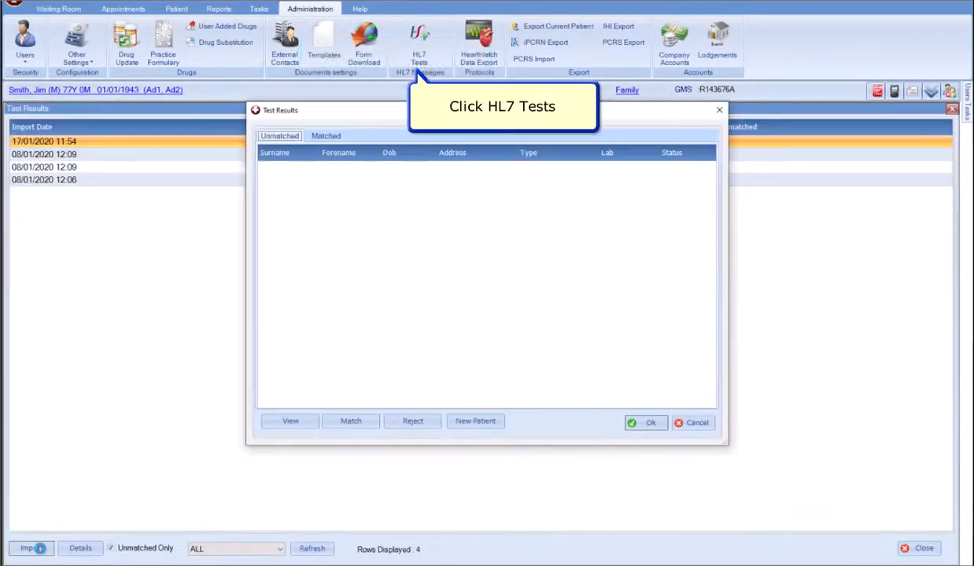
{"action": "left_click", "coordinate": [419, 43]}
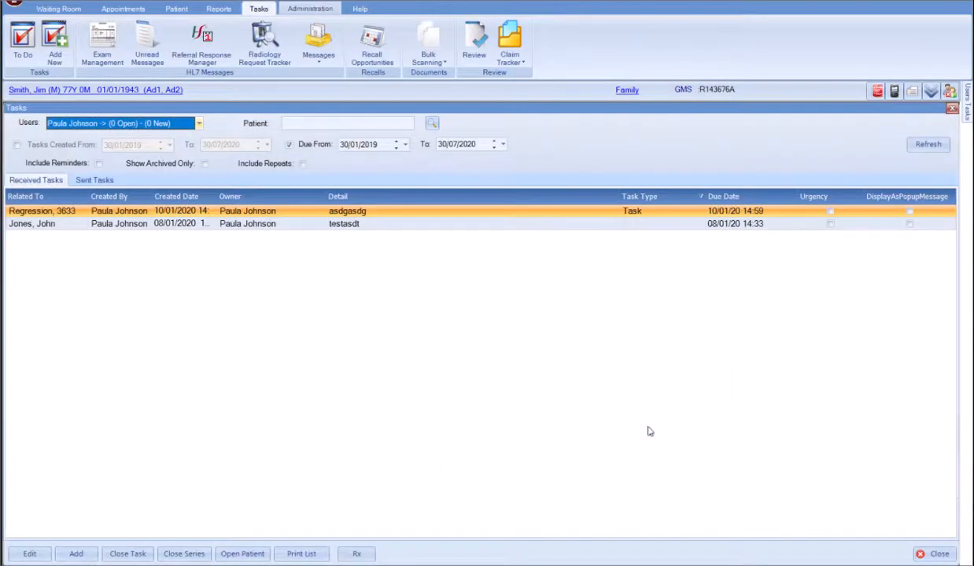
Open the Chronic Disease Claim Tracker from the Claim Tracker menu on the Tasks tab
{"action": "left_click", "coordinate": [510, 41]}
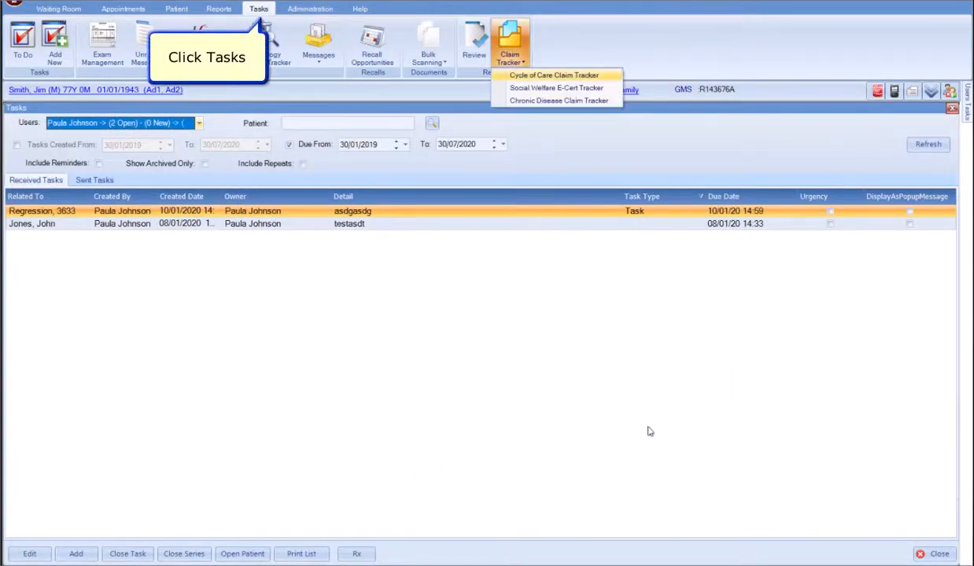
{"action": "mouse_move", "coordinate": [559, 101]}
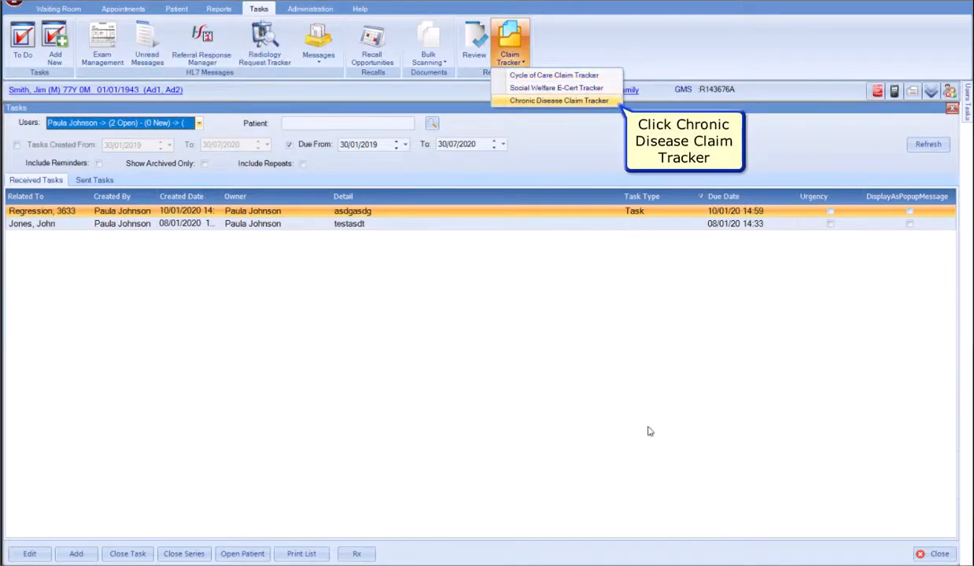
{"action": "left_click", "coordinate": [559, 101]}
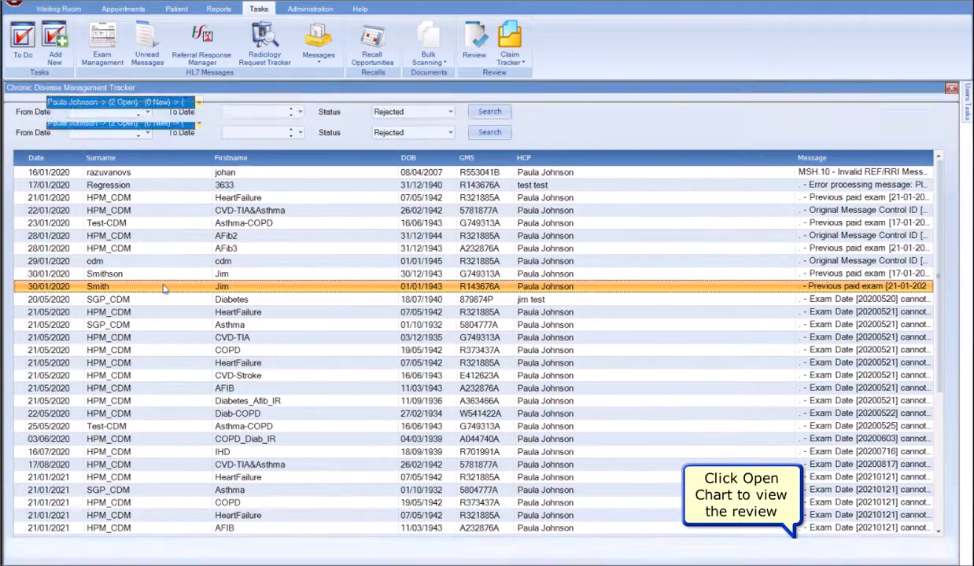
{"action": "double_click", "coordinate": [166, 285]}
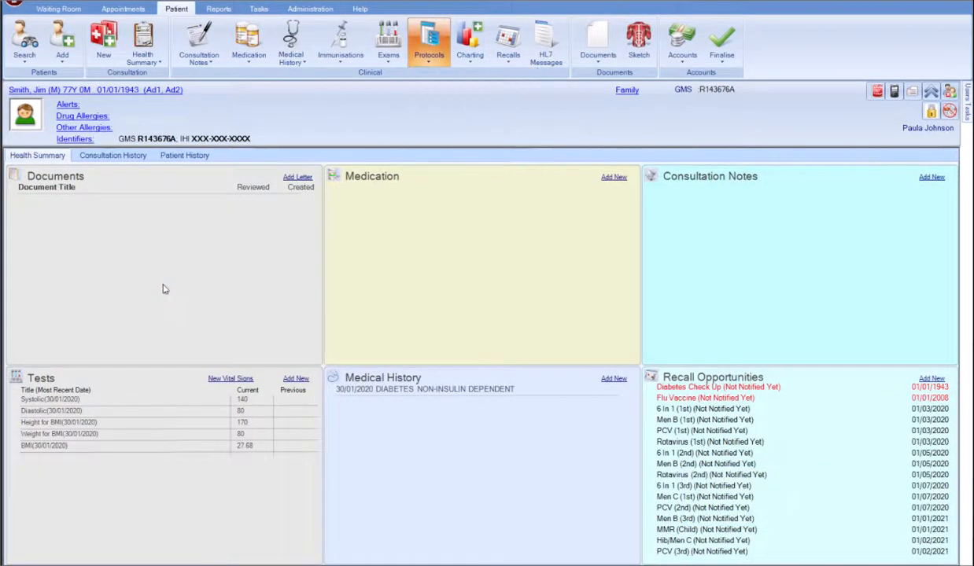
{"action": "left_click", "coordinate": [429, 39]}
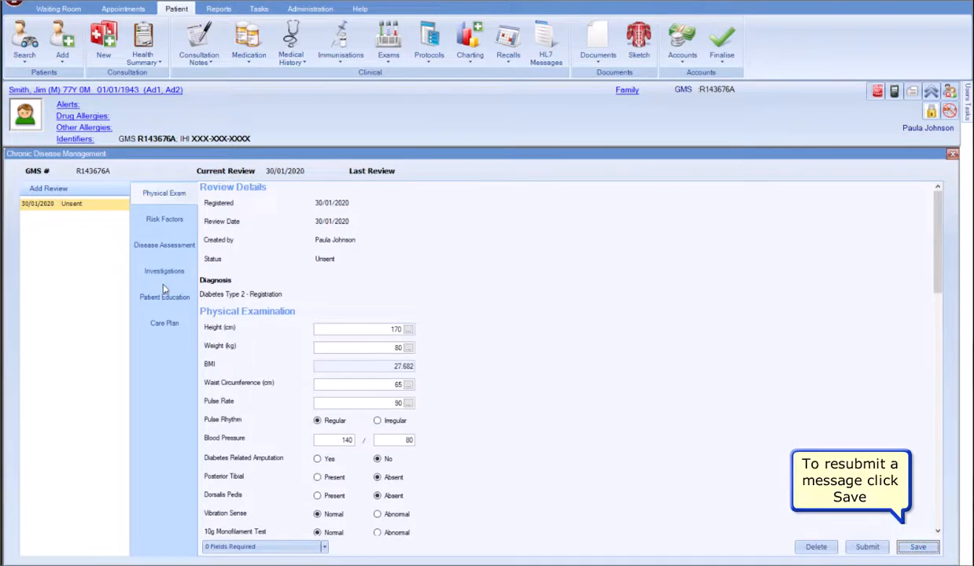
{"action": "mouse_move", "coordinate": [81, 213]}
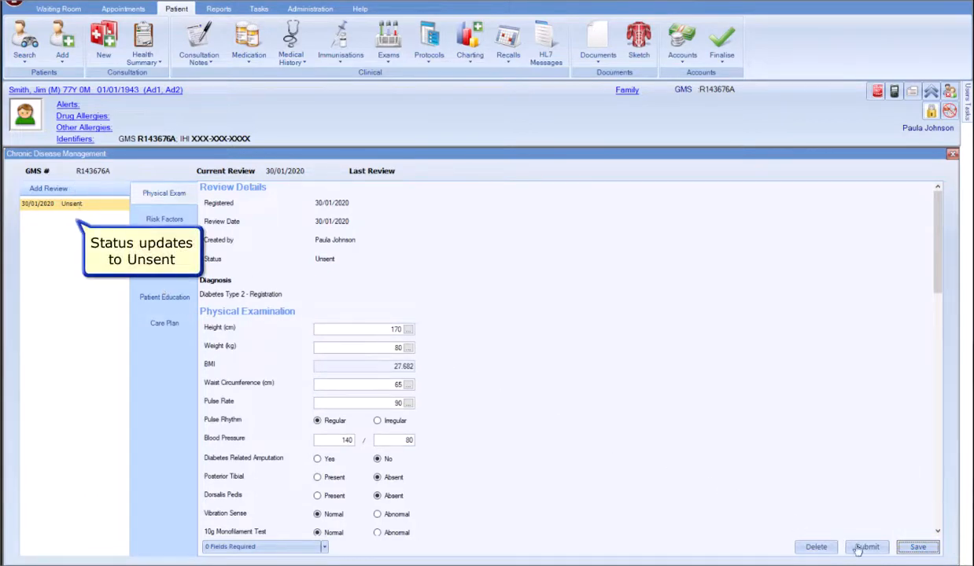
{"action": "left_click", "coordinate": [865, 547]}
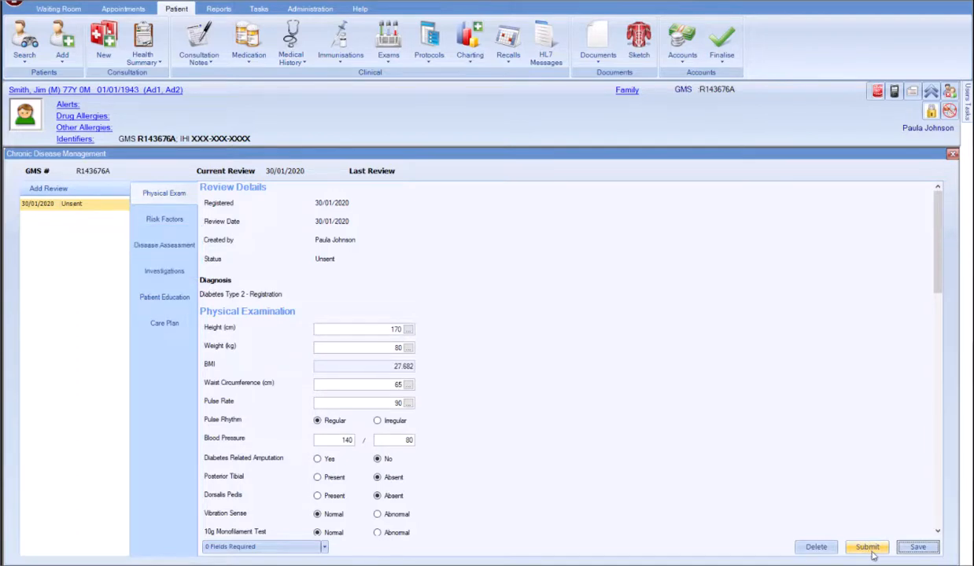